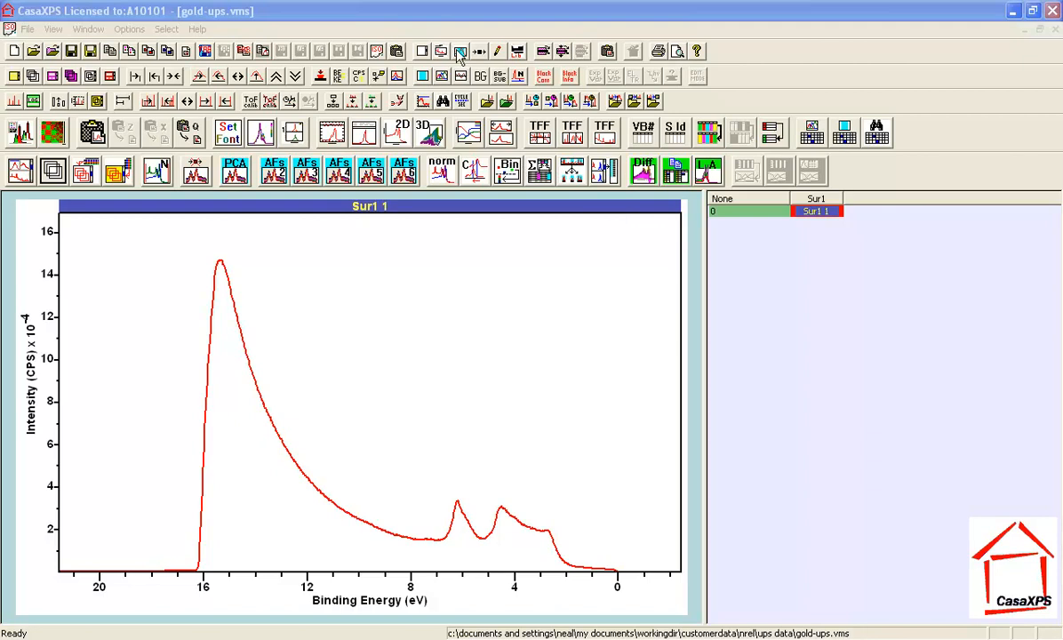
Bring up the Quantification Parameters window on its Regions settings
left_click(463, 50)
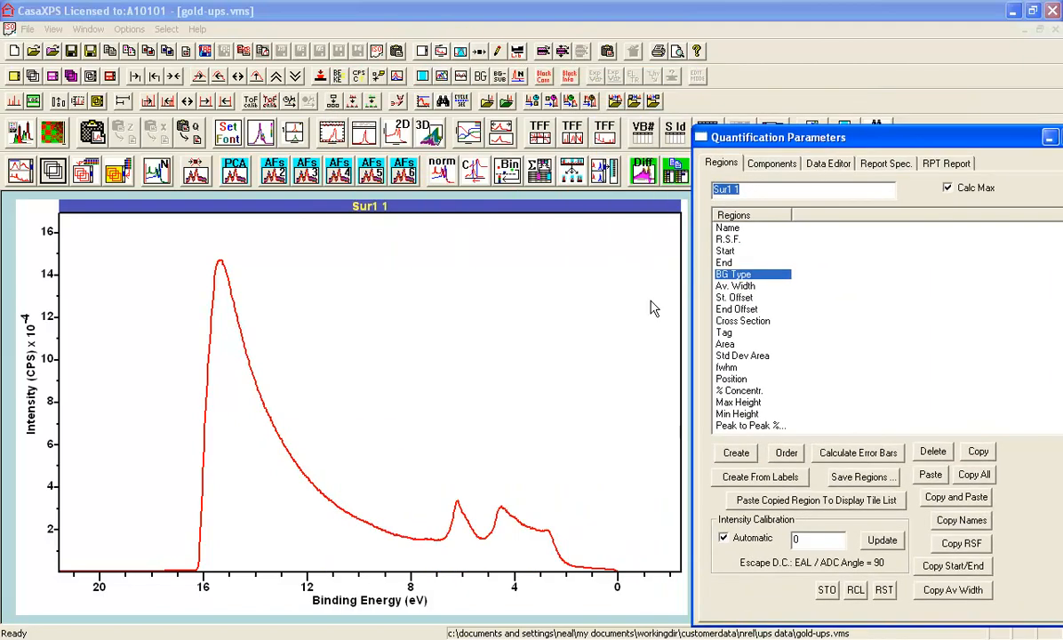
mouse_move(739, 332)
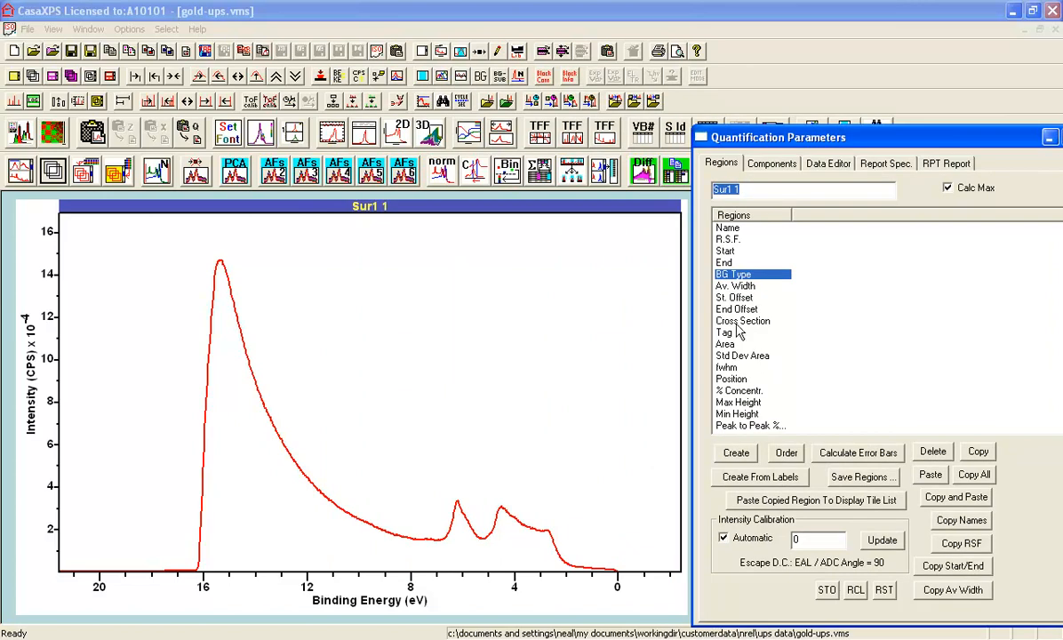
mouse_move(692, 402)
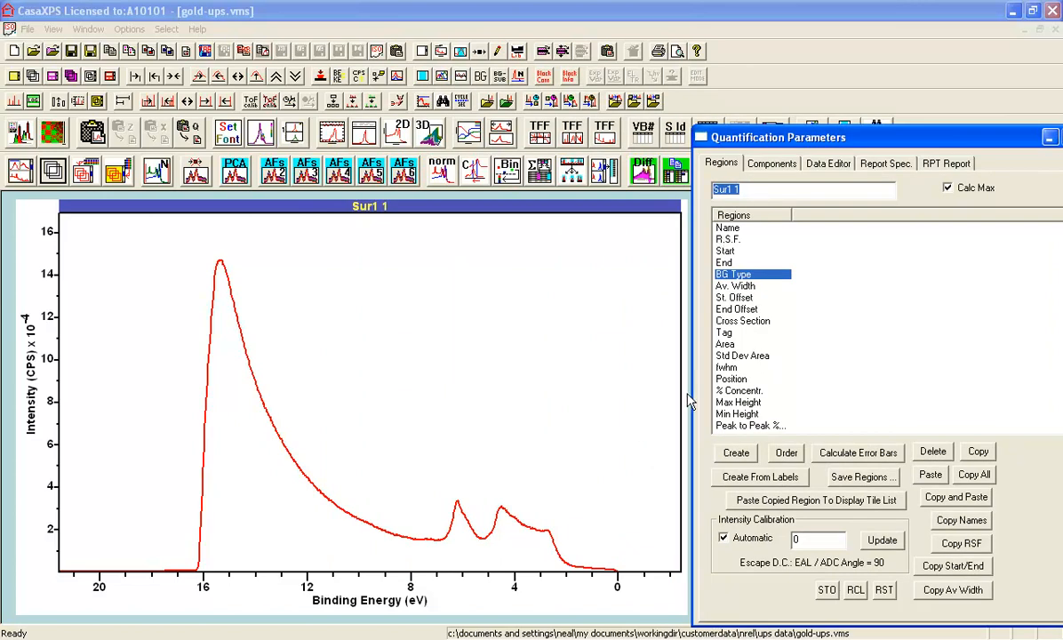
mouse_move(709, 427)
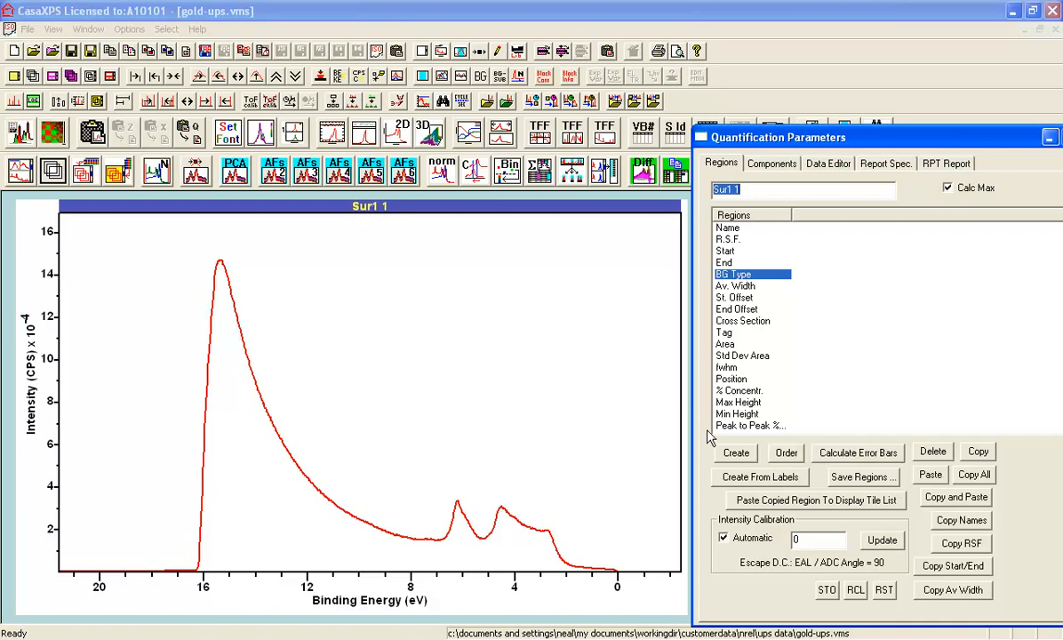
Create quantification region A across the gold spectrum and select its entry
left_click(736, 454)
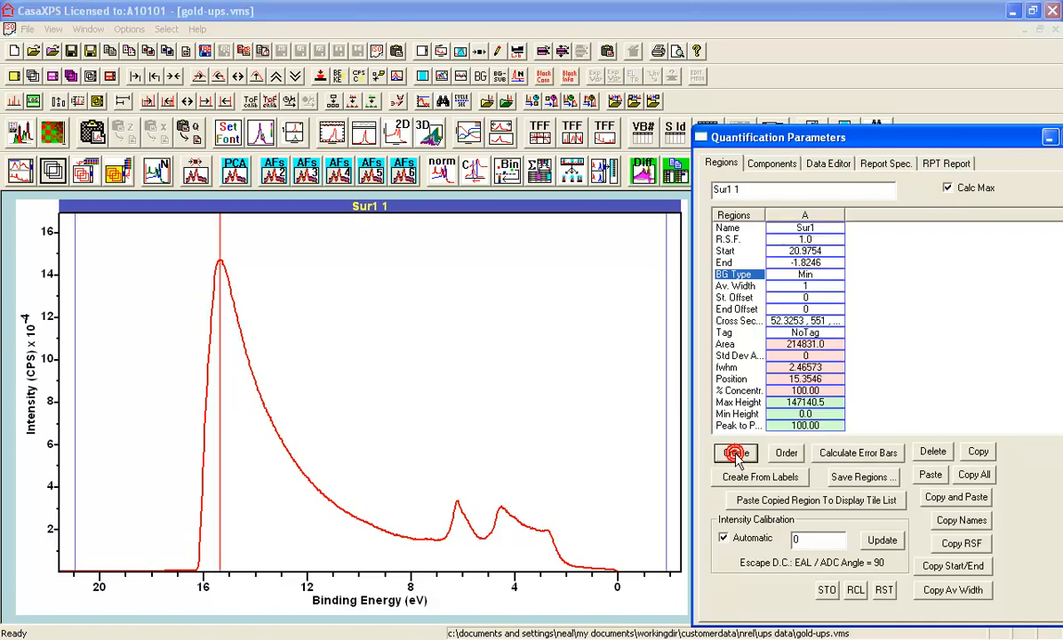
left_click(736, 454)
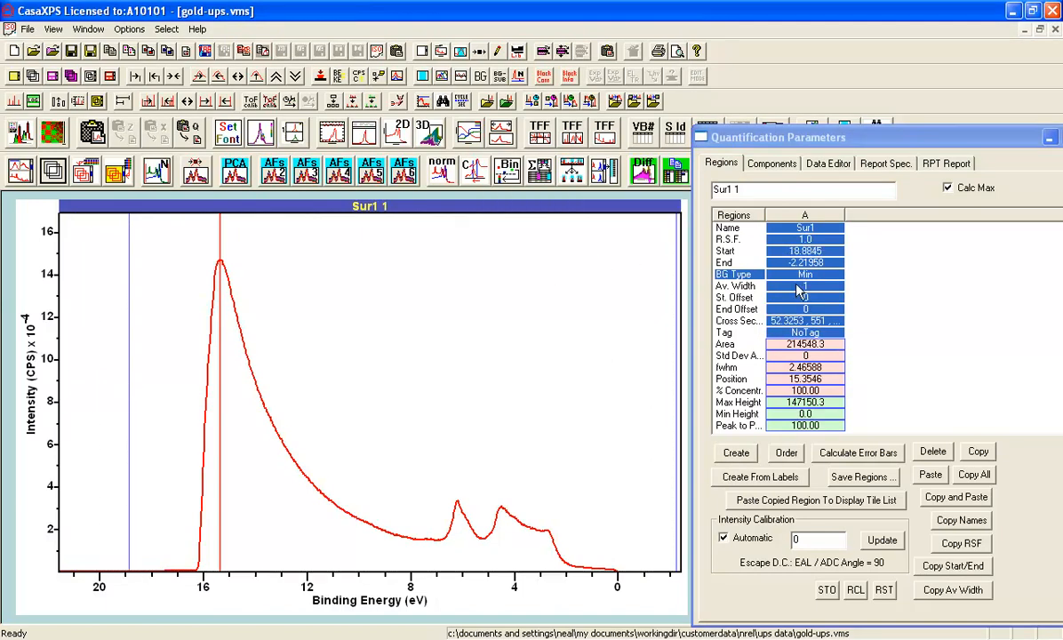
mouse_move(655, 335)
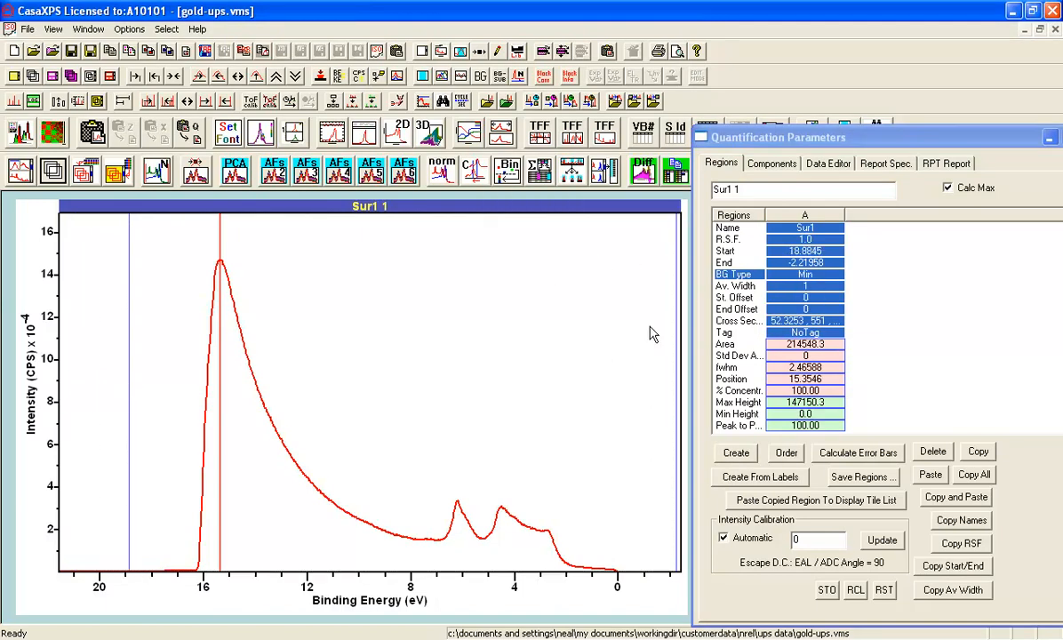
mouse_move(672, 324)
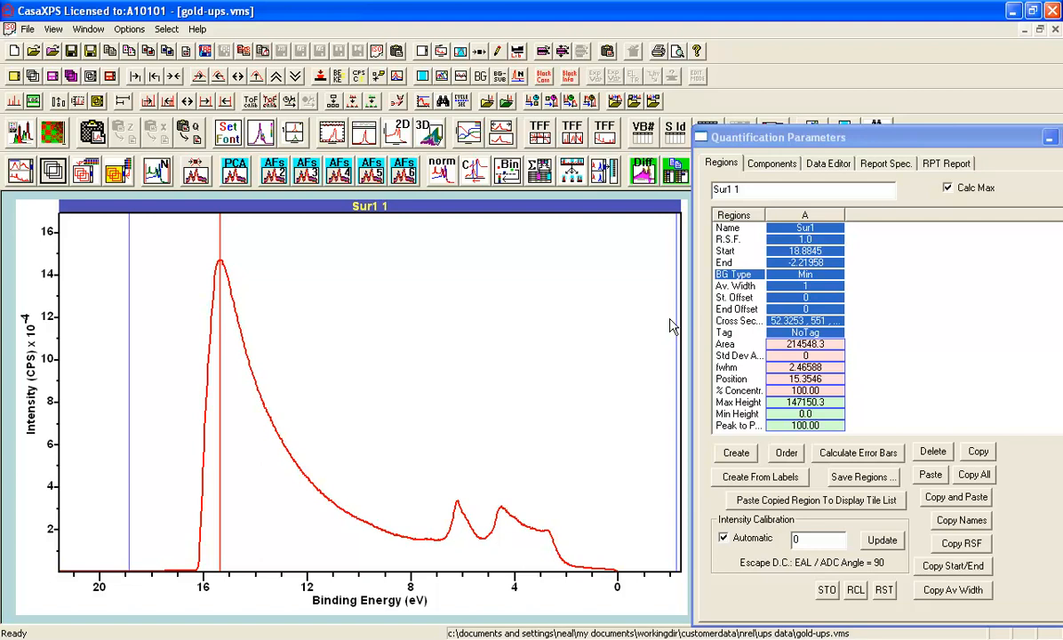
mouse_move(831, 171)
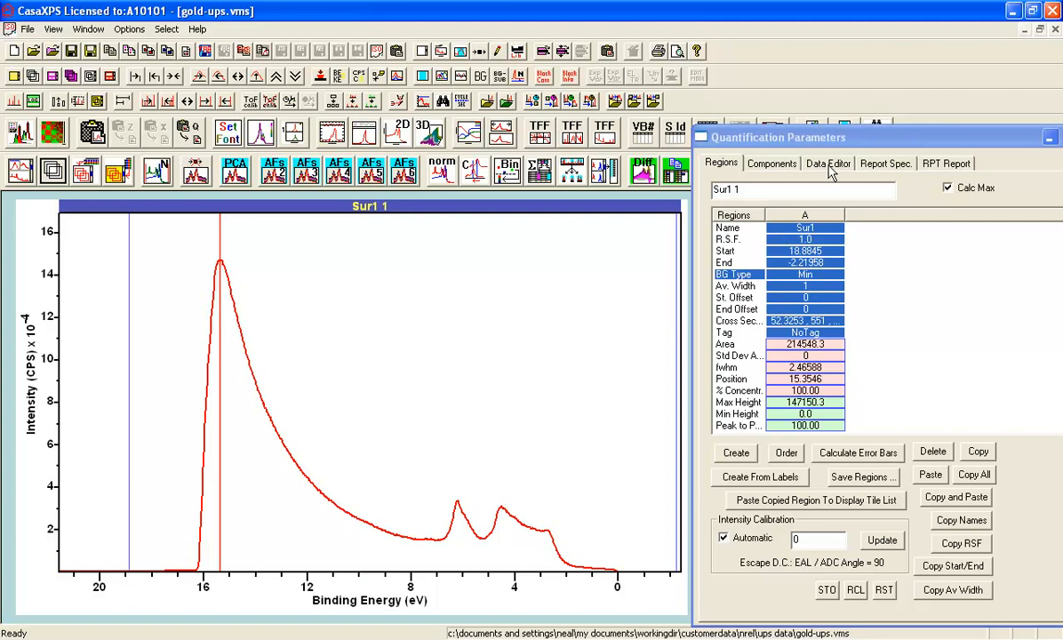
Switch to the Data Editor listing of abscissa and ordinate values
left_click(827, 164)
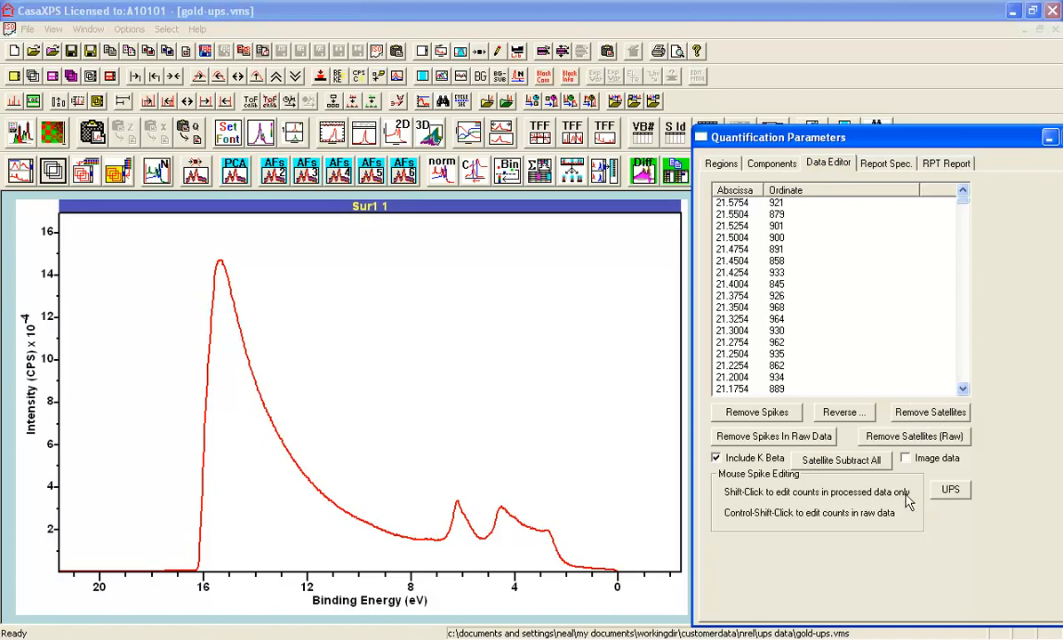
Check the UPS source settings: He I label with source energy 21.2 eV
left_click(950, 489)
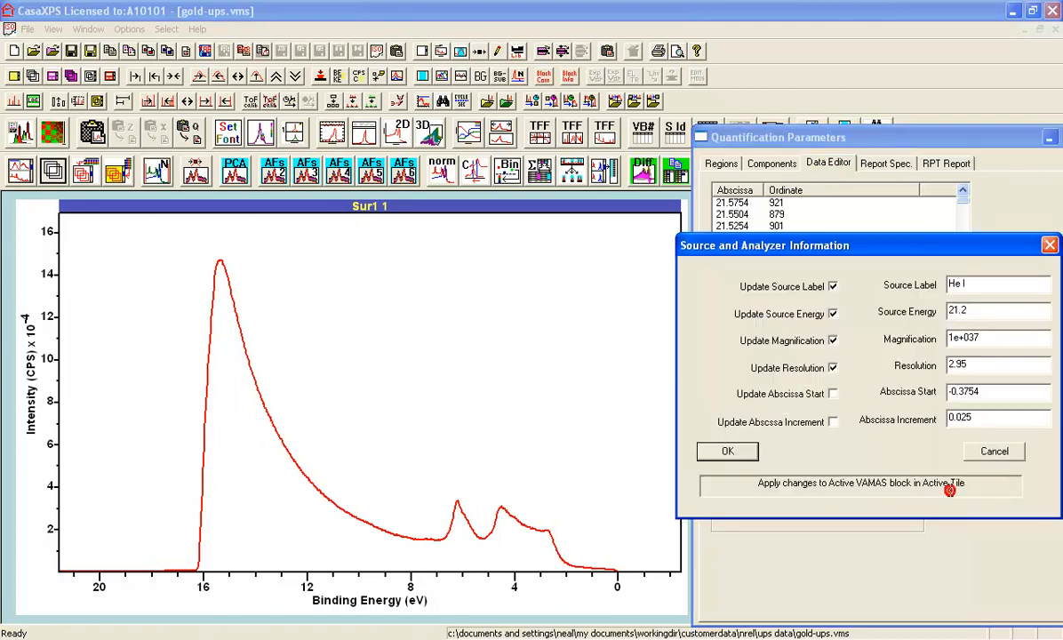
mouse_move(978, 292)
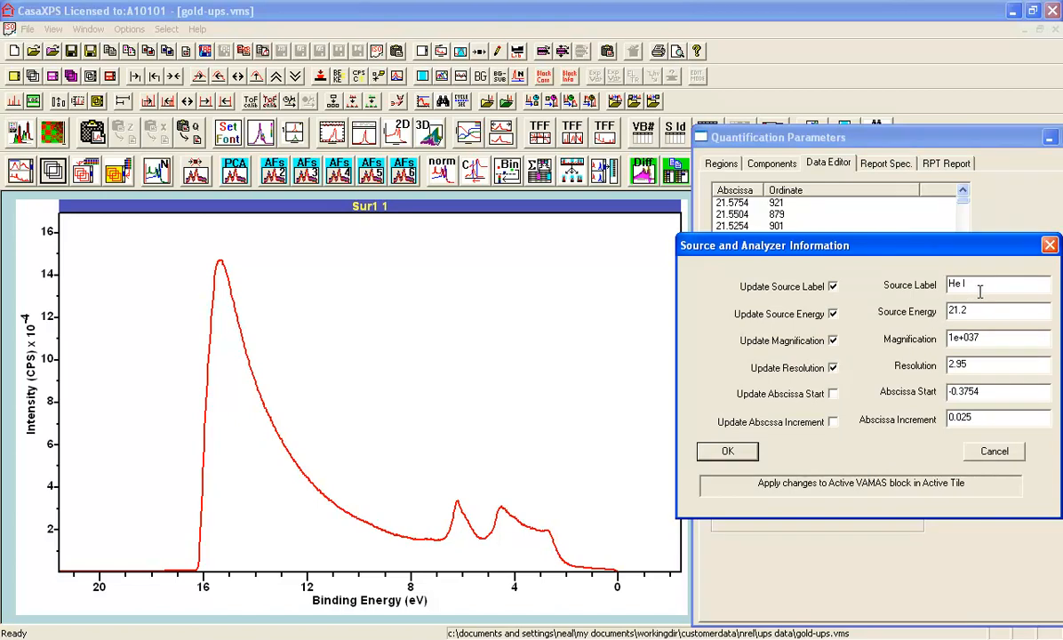
triple_click(978, 284)
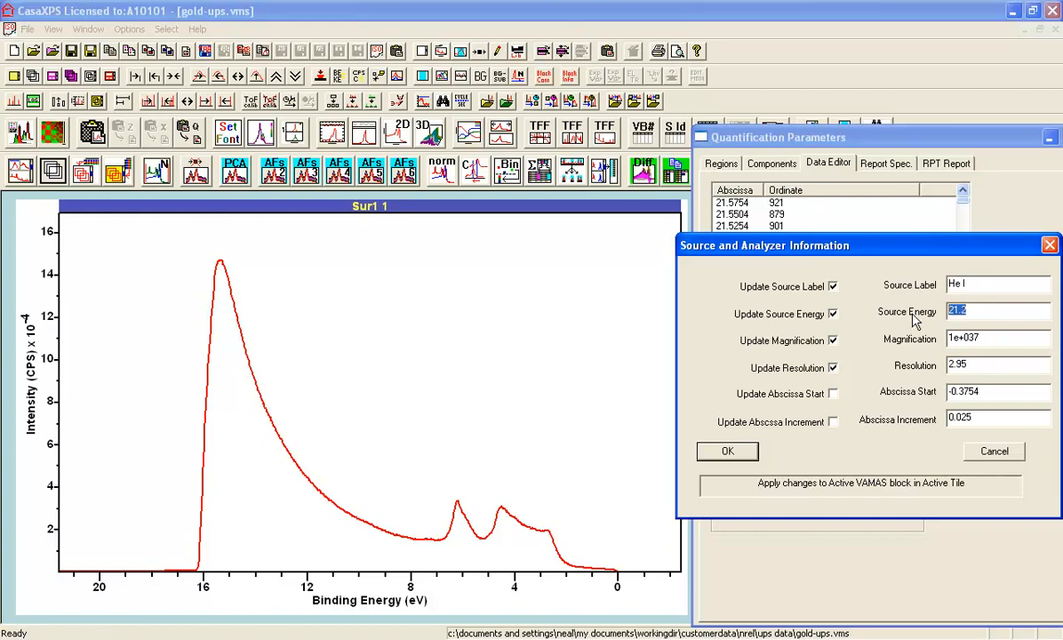
mouse_move(953, 251)
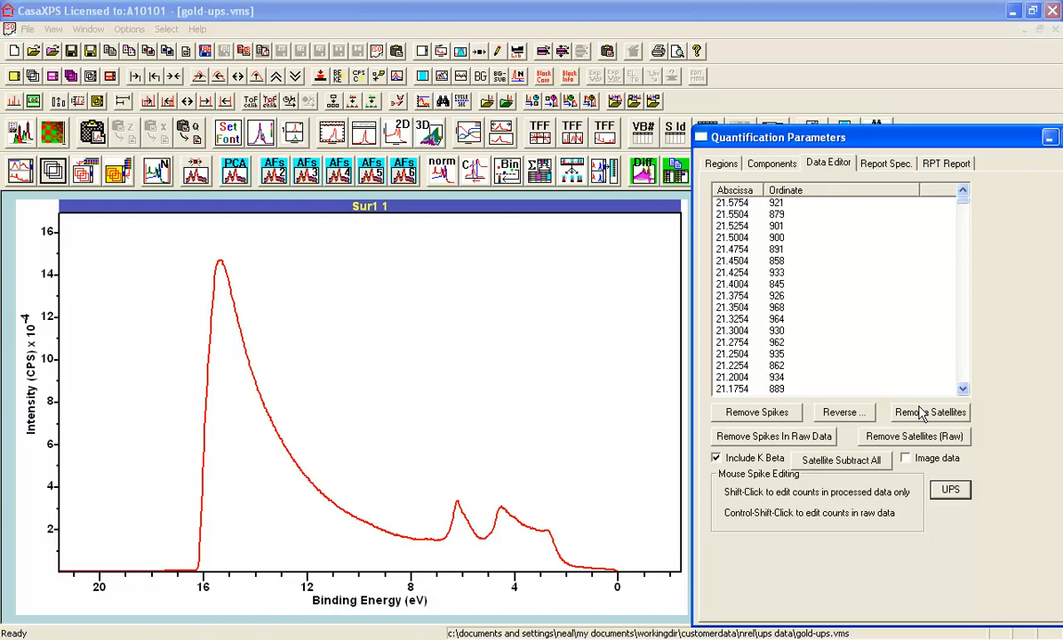
Remove the He I satellites from the spectrum and close the parameters window
left_click(930, 412)
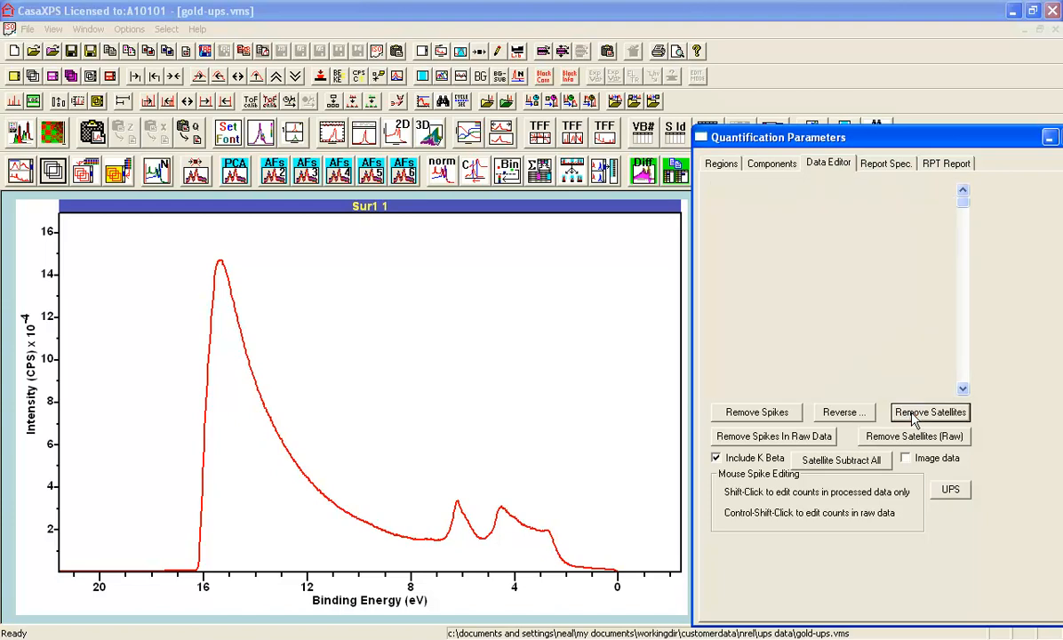
left_click(829, 164)
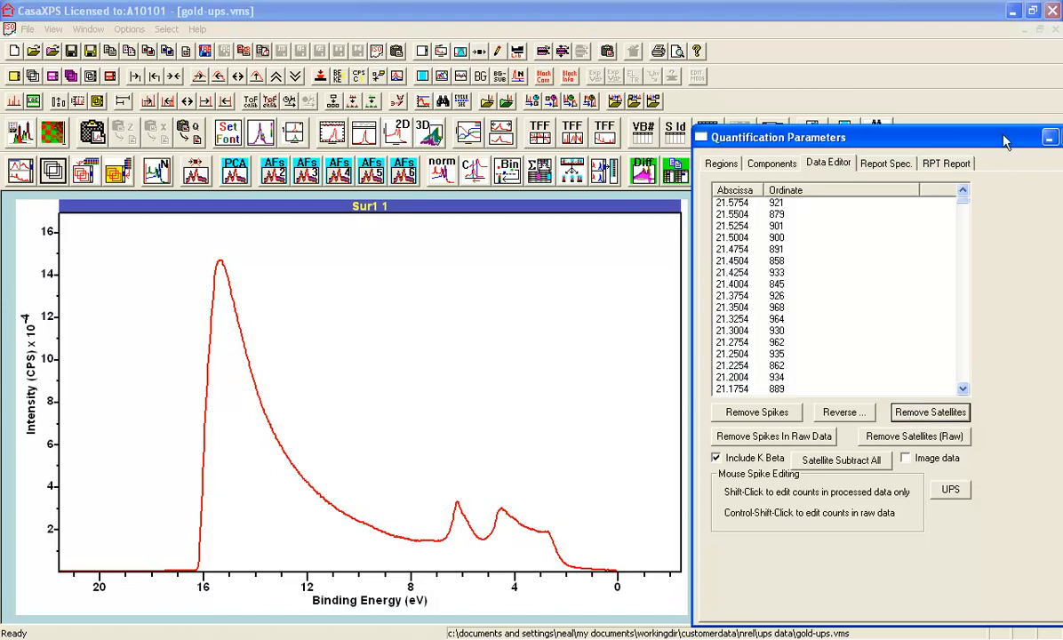
left_click(703, 137)
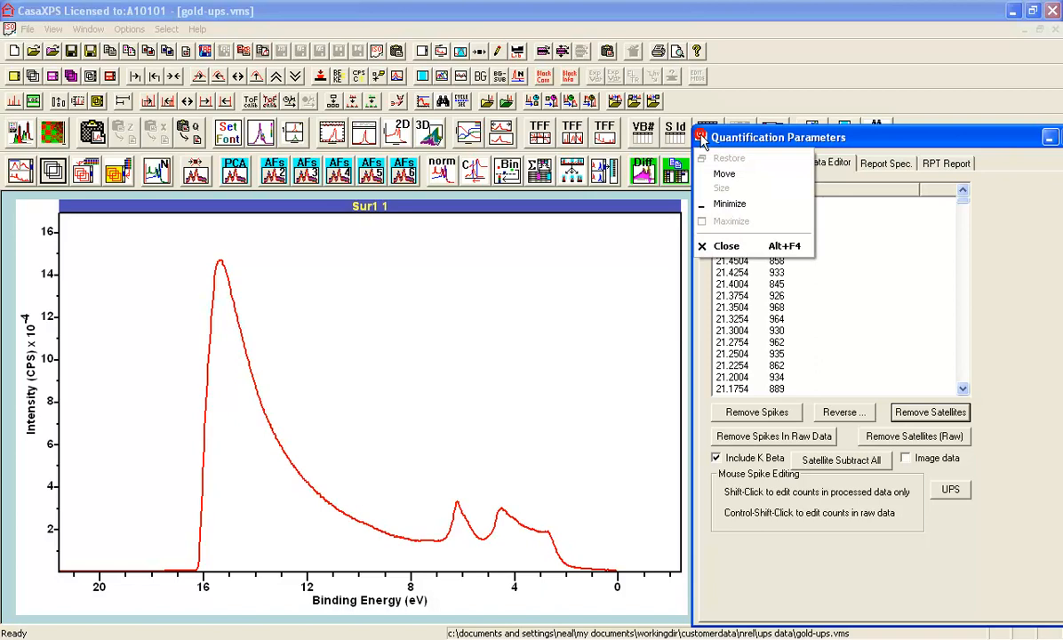
left_click(725, 246)
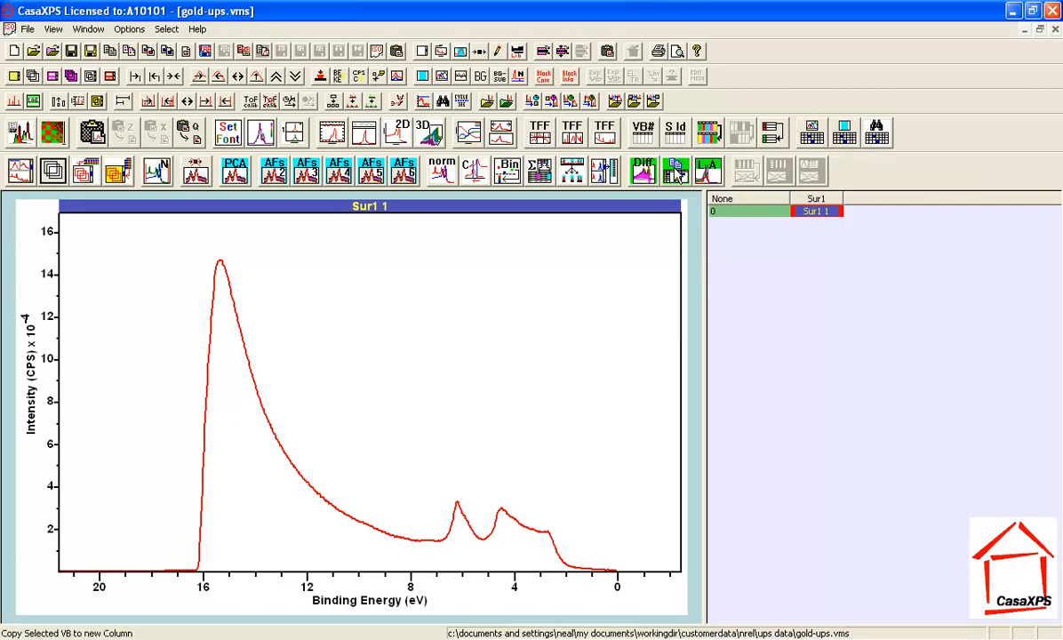
Copy the selected gold VB spectrum into a new column, creating Surf 2
left_click(676, 171)
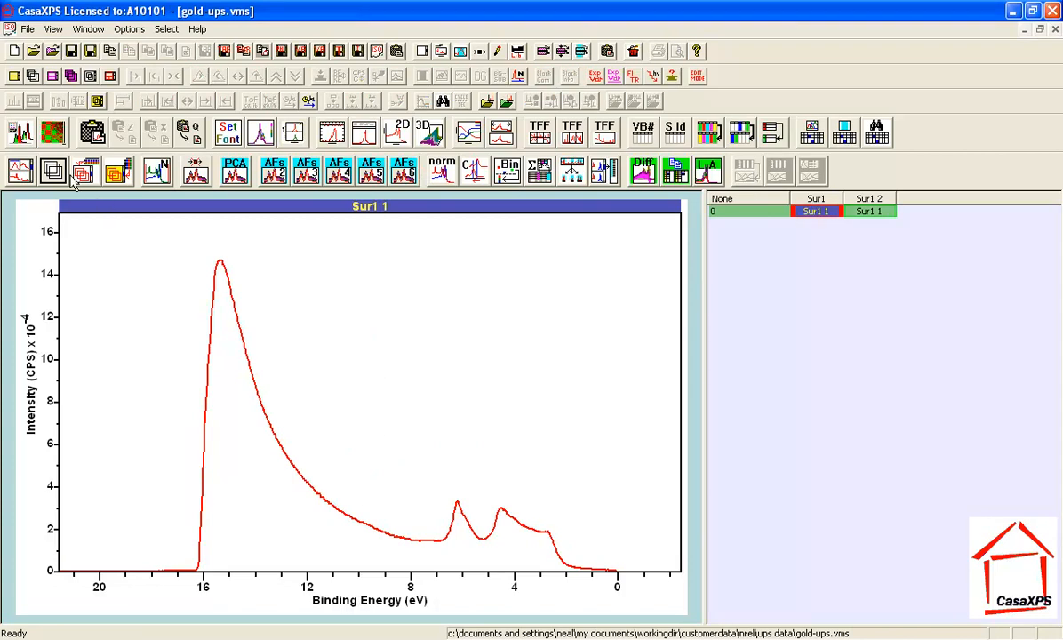
mouse_move(921, 149)
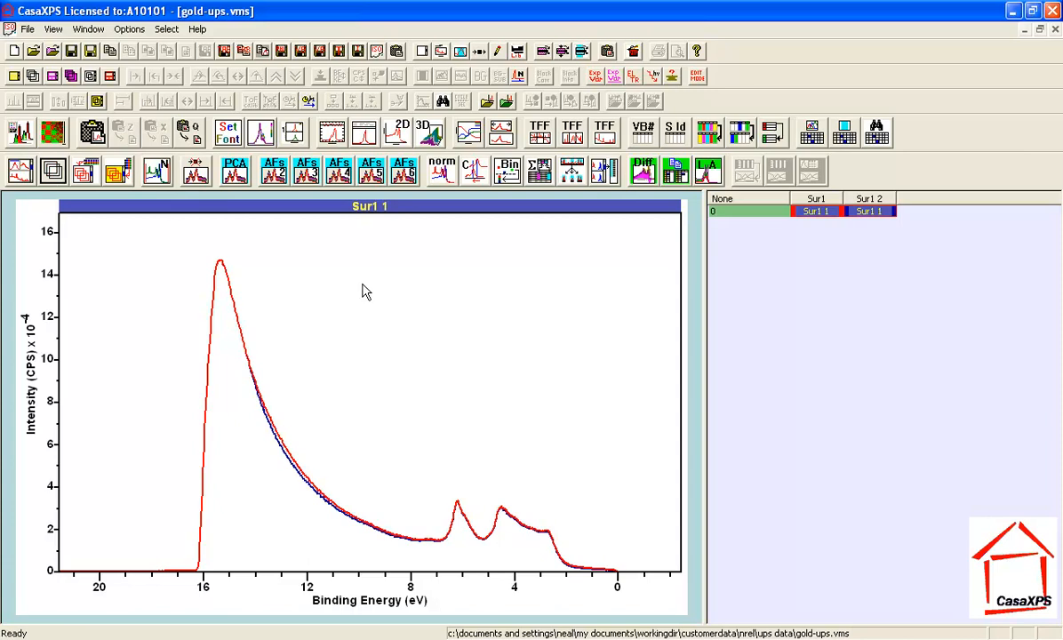
Zoom the overlaid red and blue traces to the 5–0 eV valence band
left_click_drag(477, 491, 601, 565)
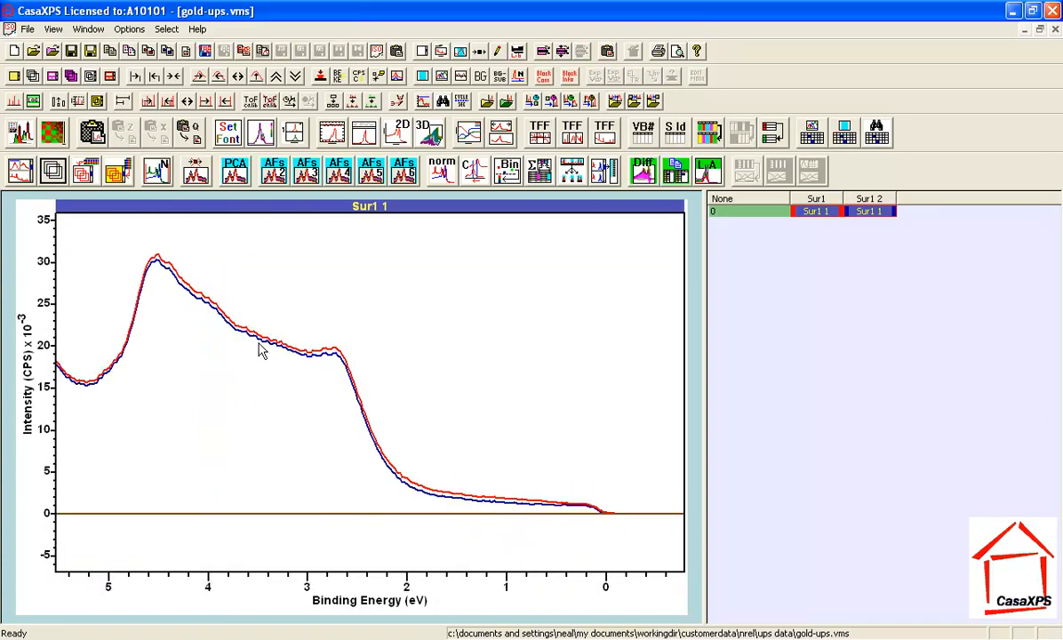
mouse_move(327, 322)
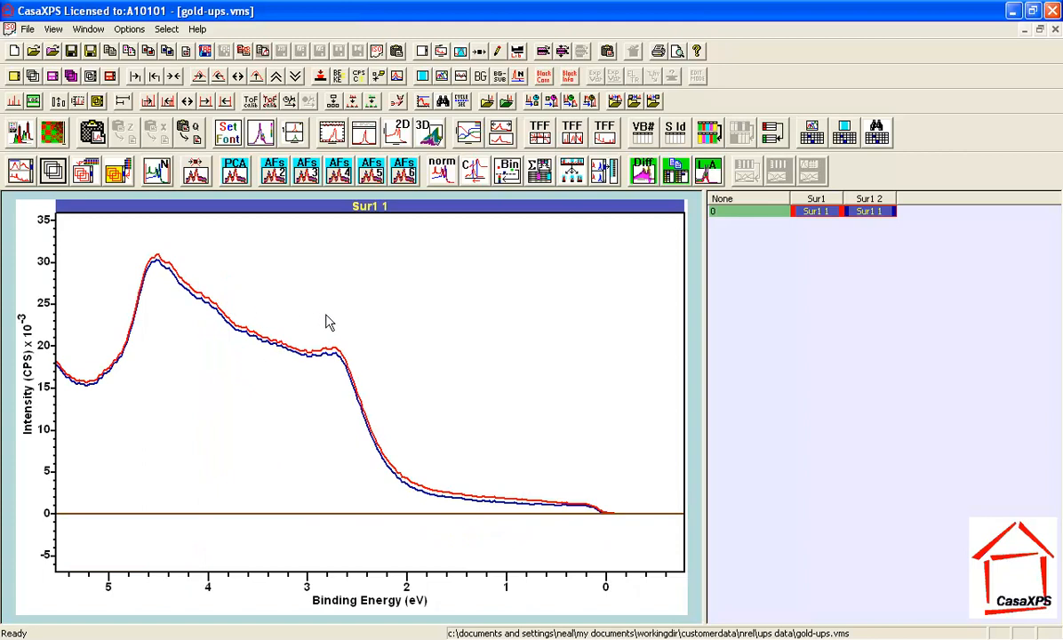
mouse_move(273, 330)
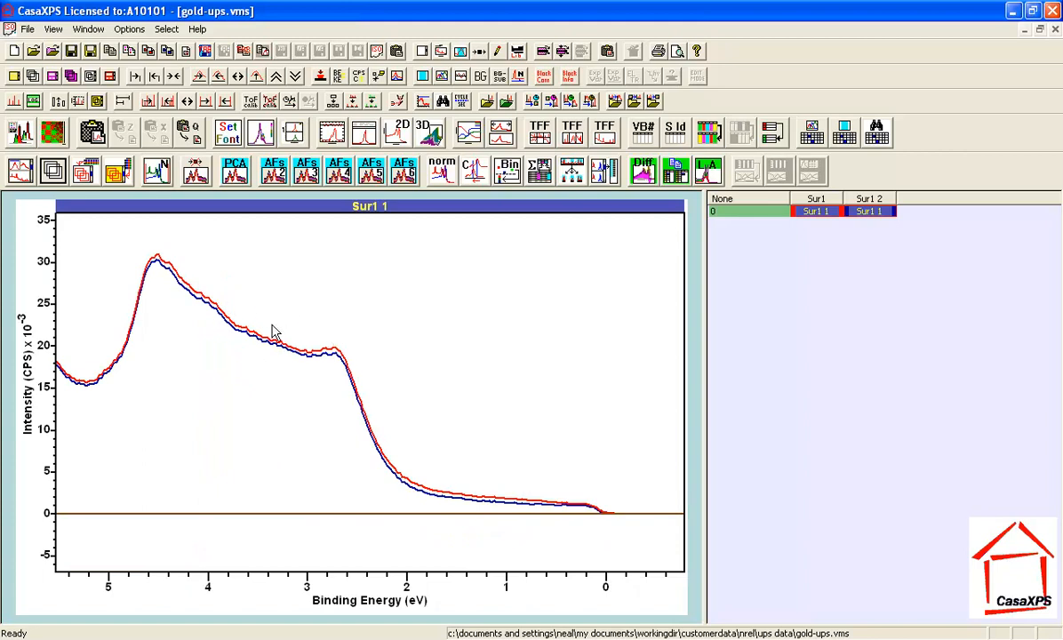
mouse_move(436, 496)
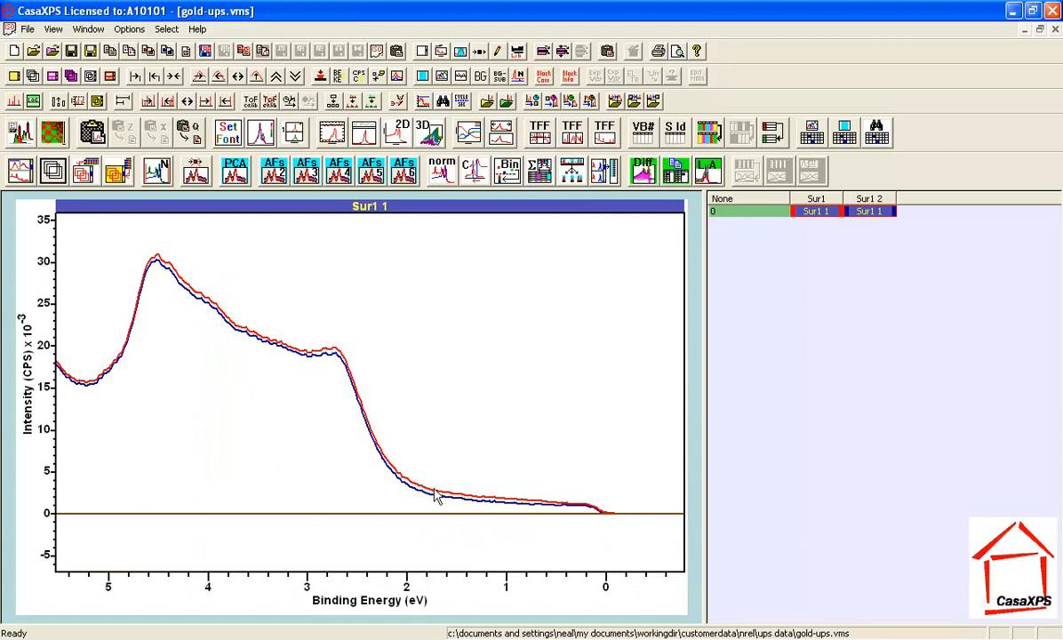
mouse_move(555, 491)
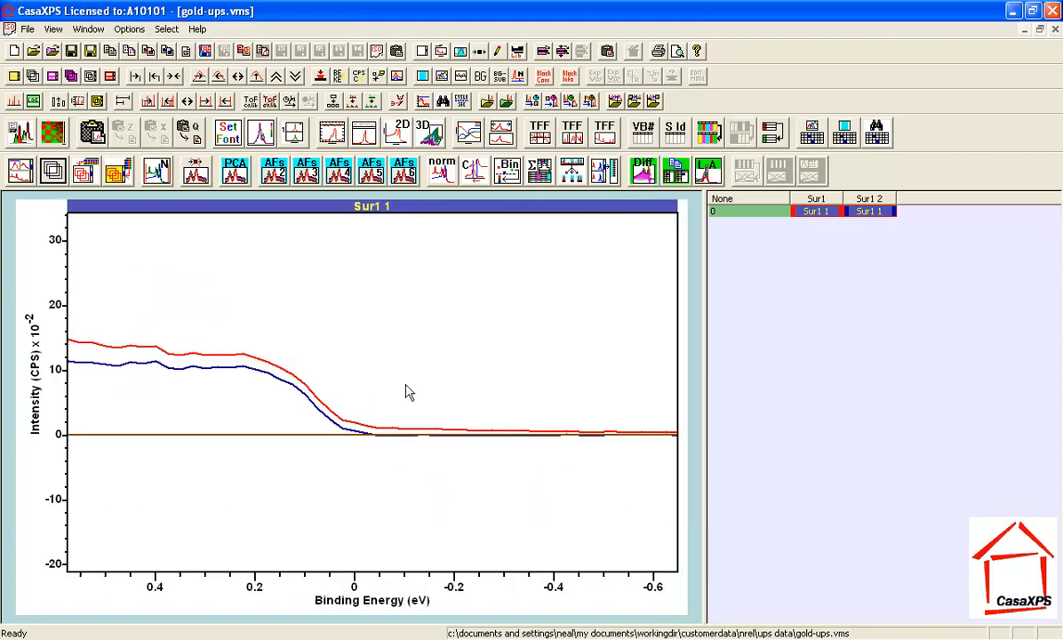
mouse_move(238, 374)
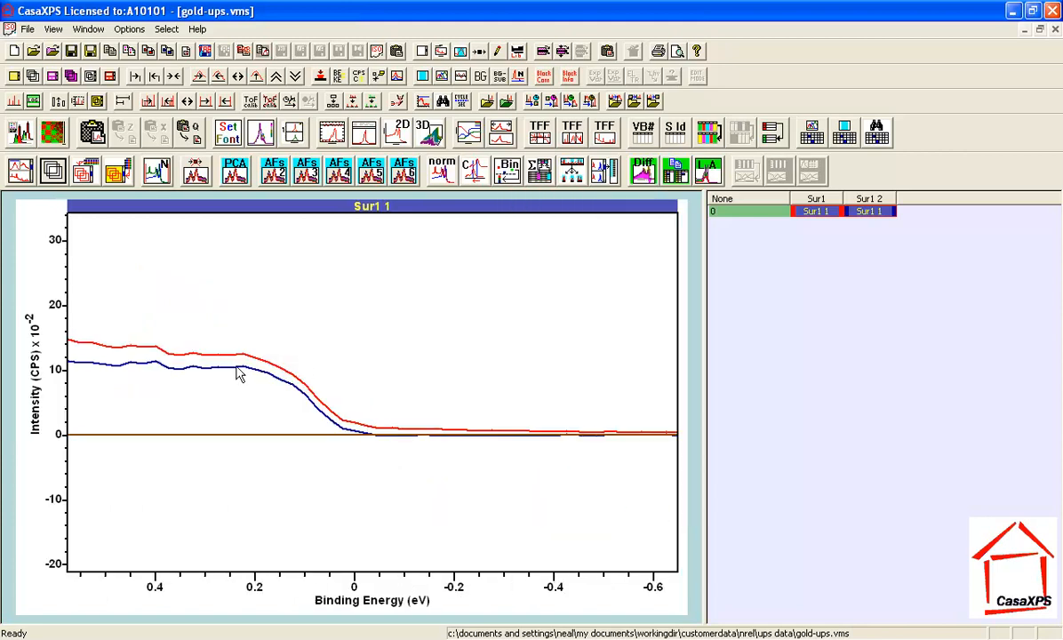
mouse_move(231, 385)
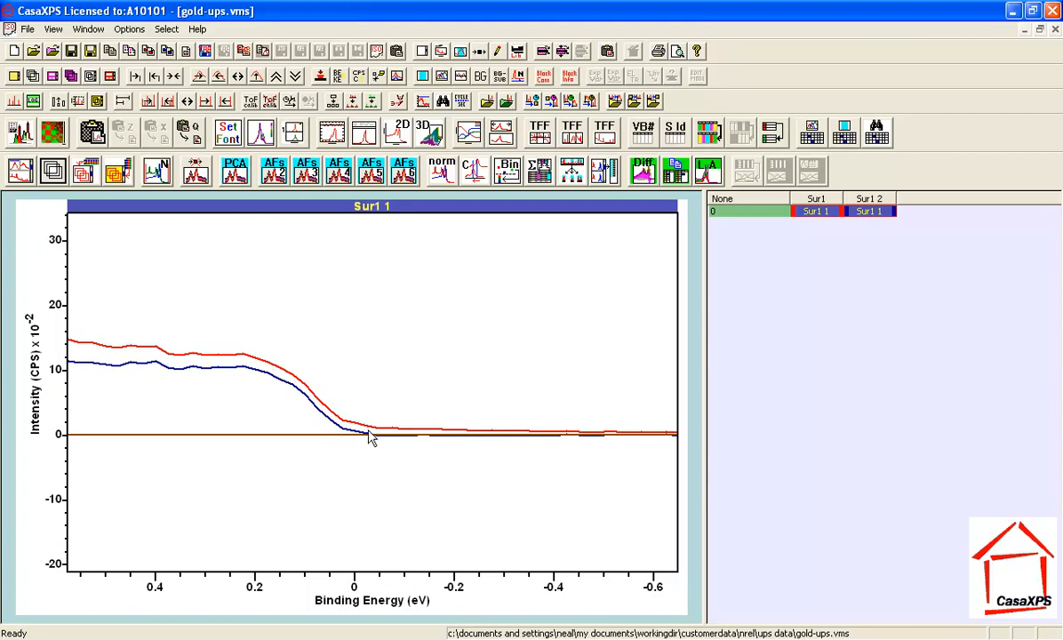
mouse_move(370, 441)
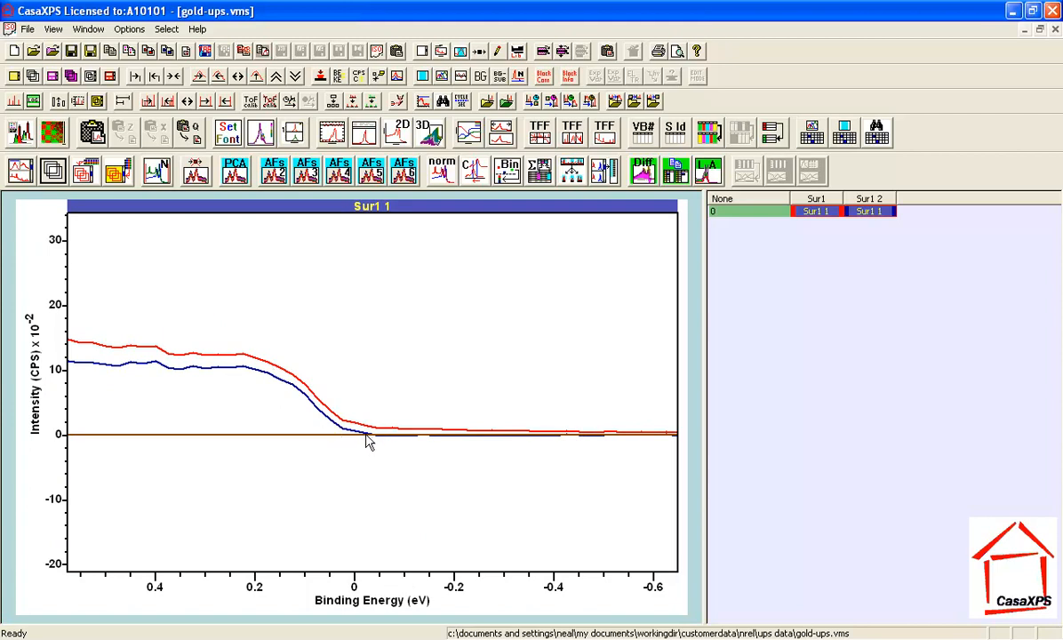